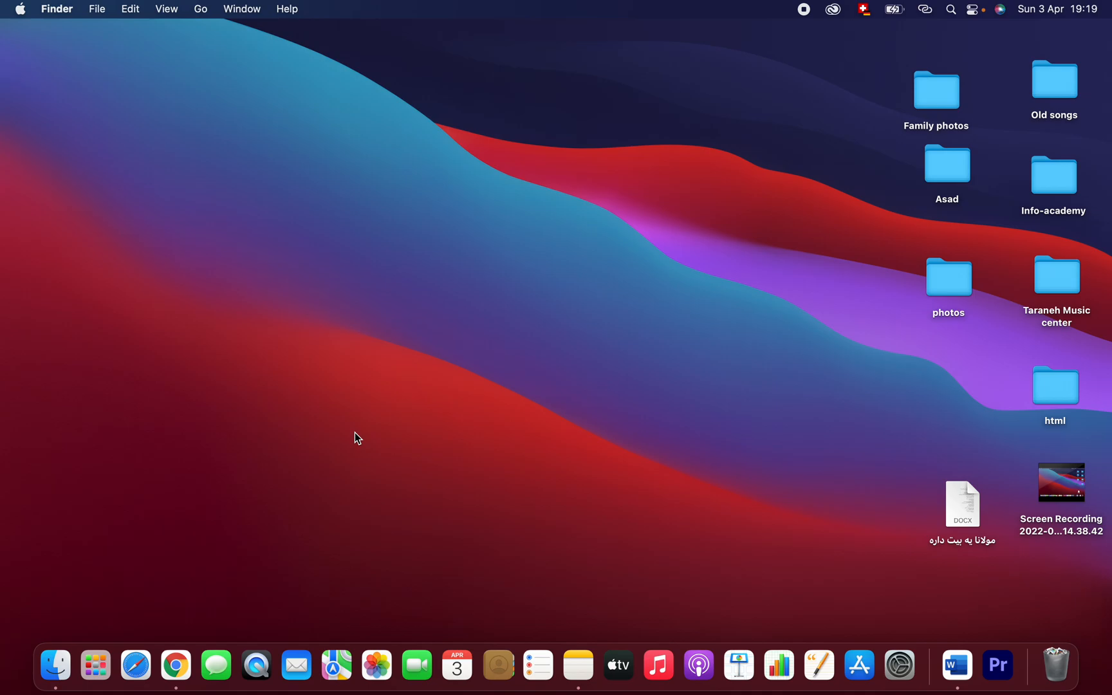
mouse_move(305, 475)
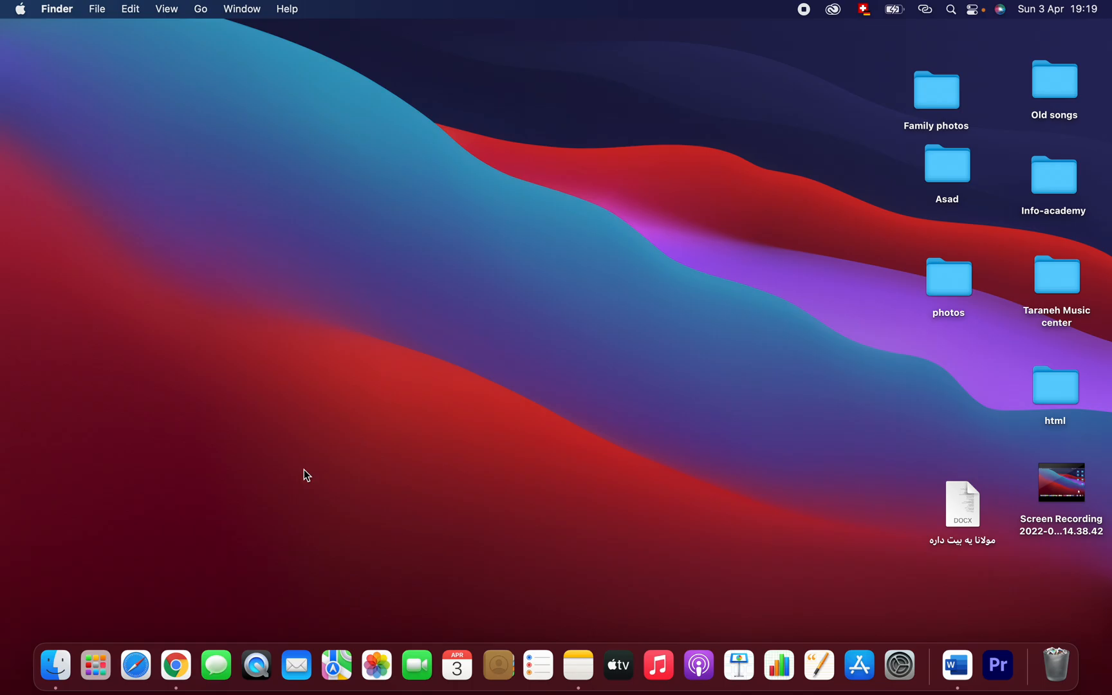
Launch Safari and run a Google search for 'zoom download mac' from the address bar
left_click(135, 665)
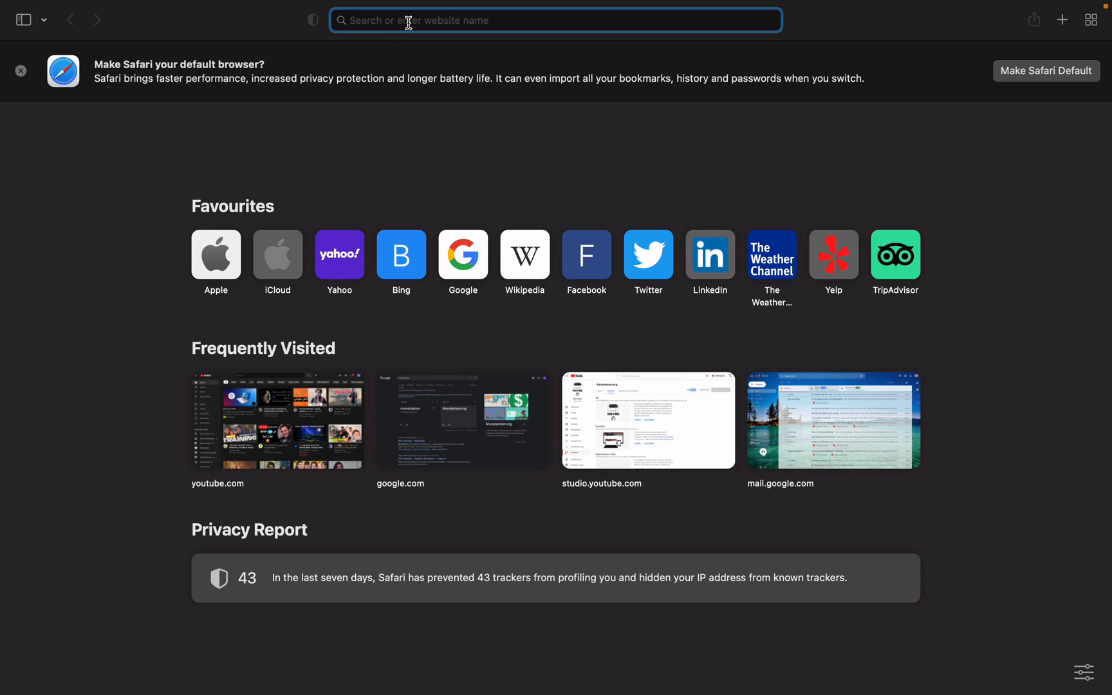
type("zoom do")
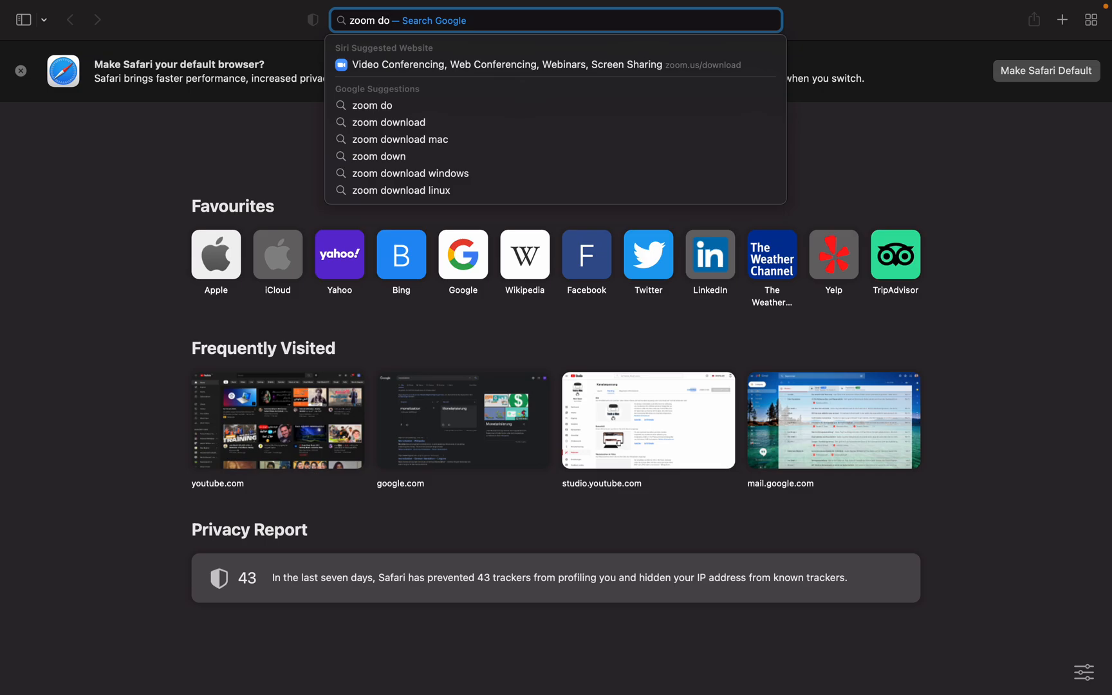
left_click(389, 123)
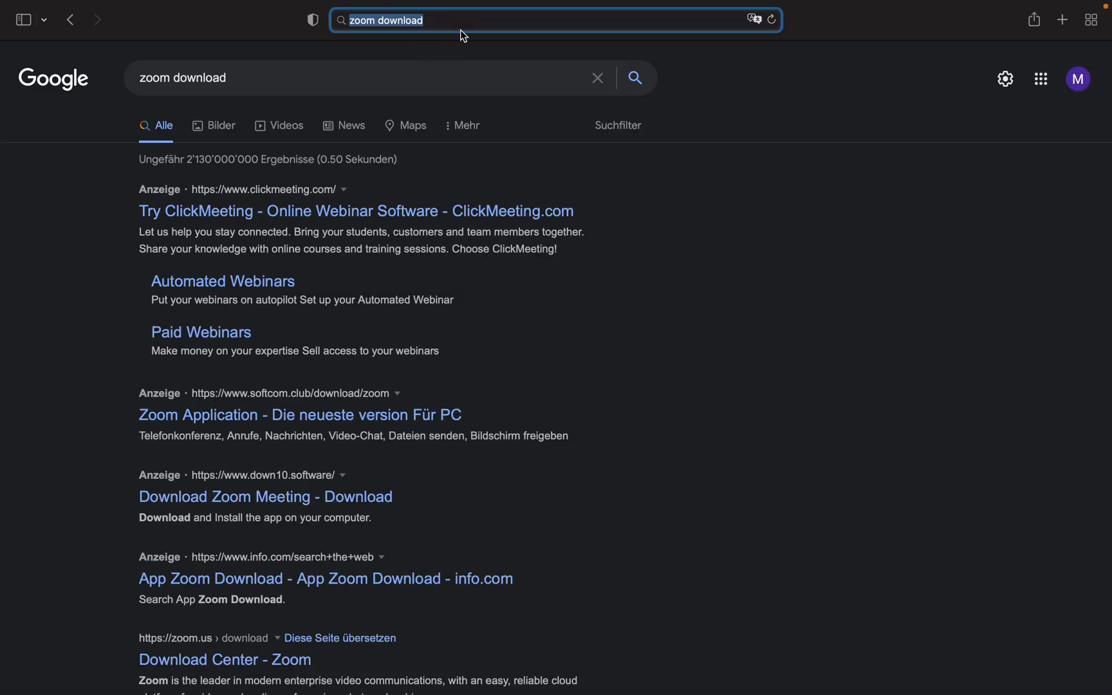
type("m")
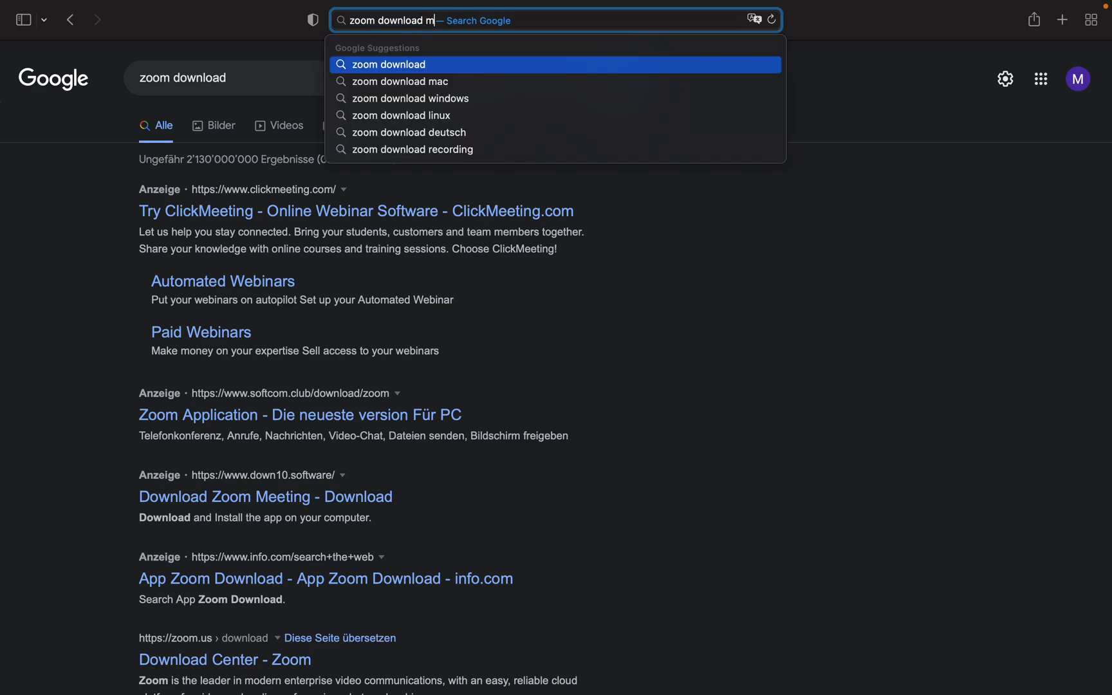
left_click(399, 81)
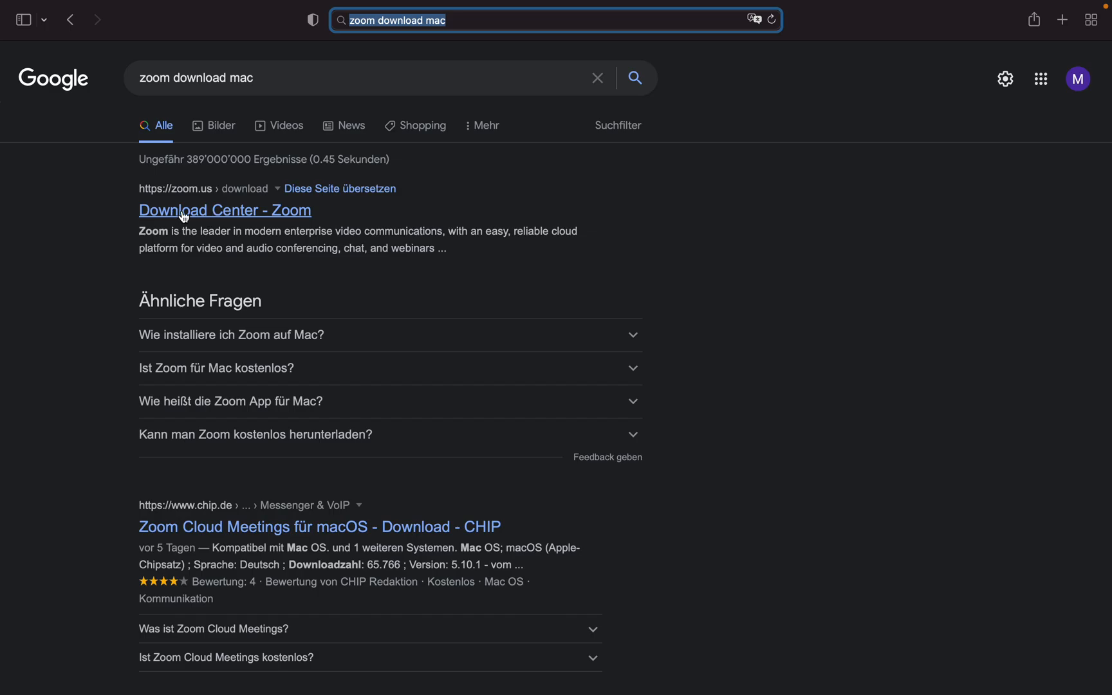
mouse_move(207, 197)
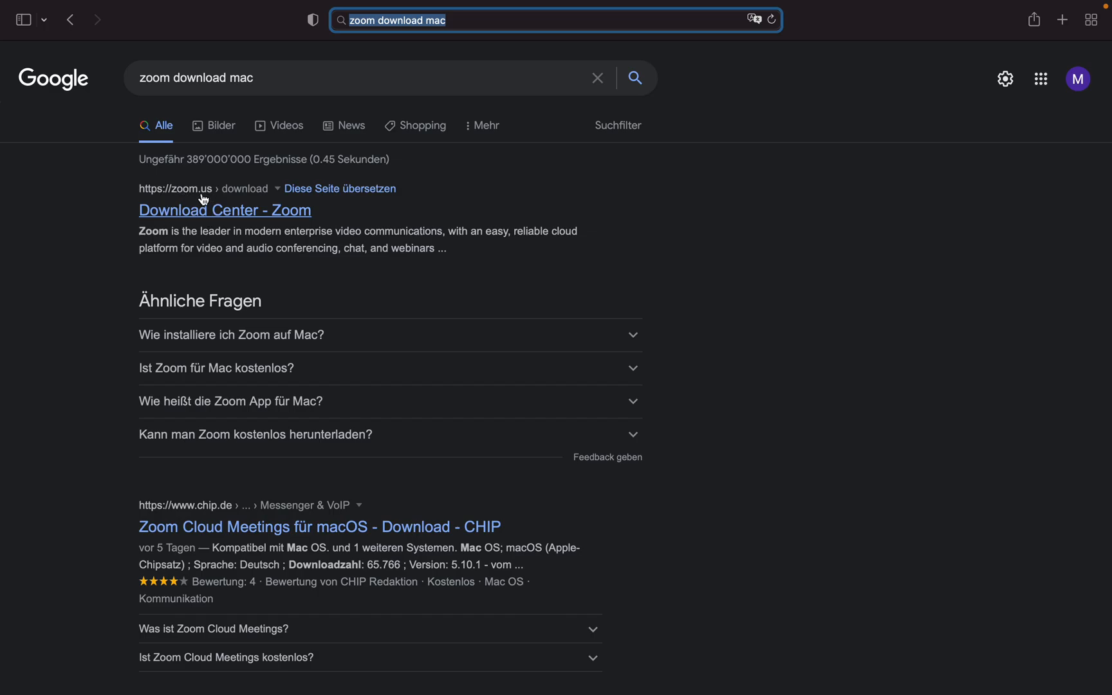
mouse_move(222, 220)
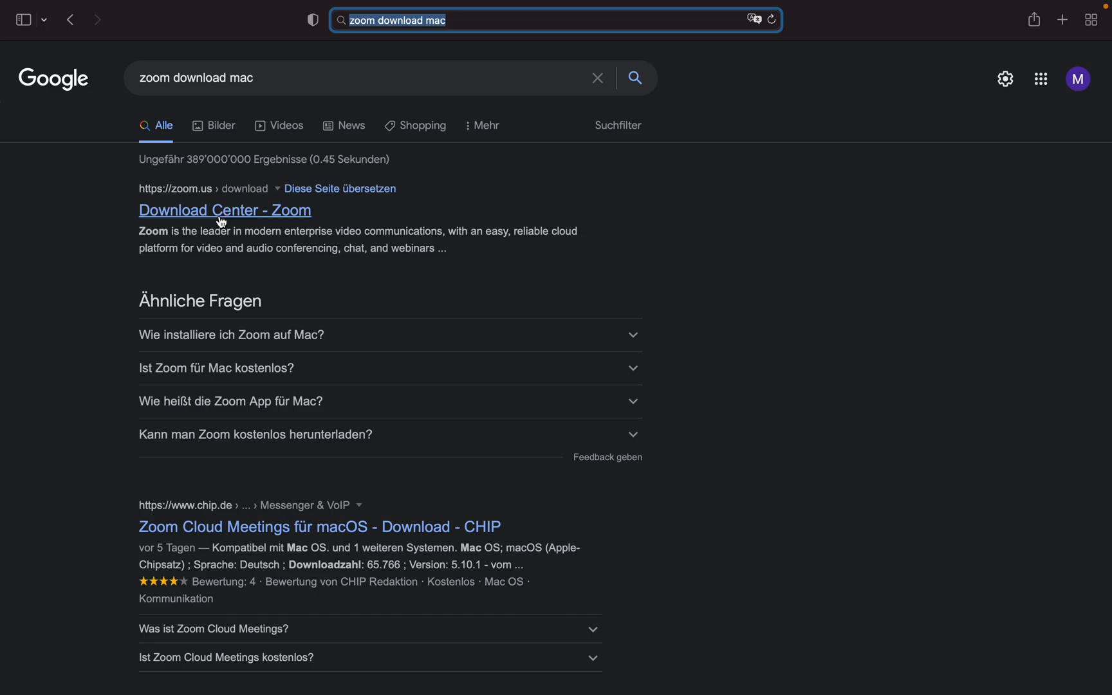
Follow the 'Download Center - Zoom' result to zoom.us
left_click(224, 210)
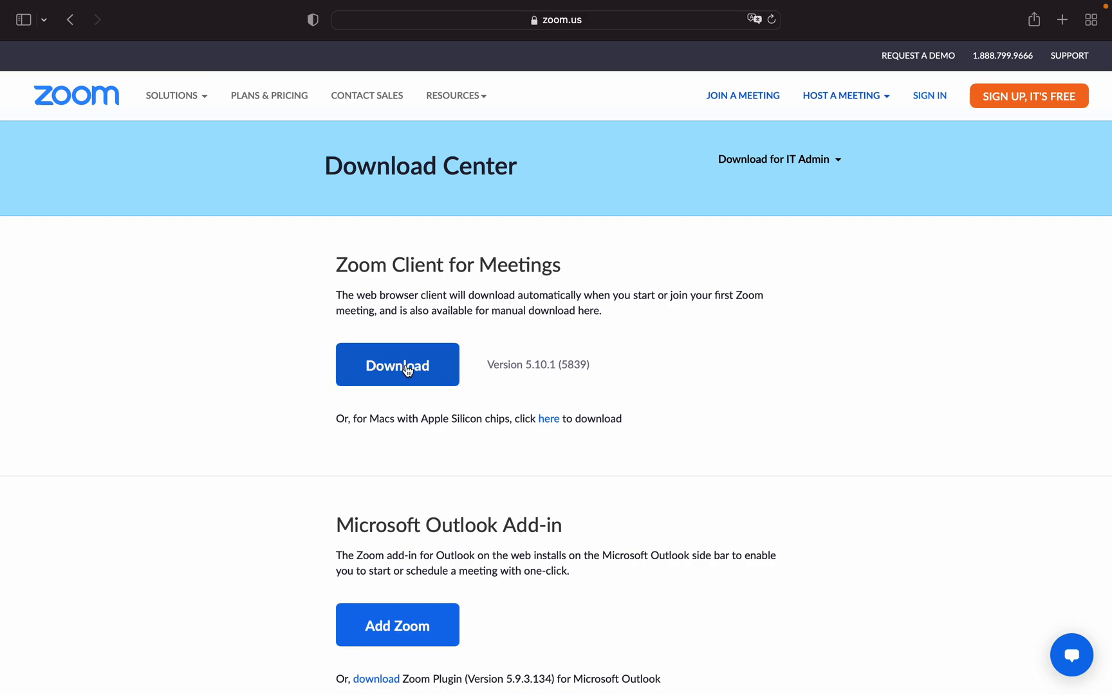
mouse_move(557, 362)
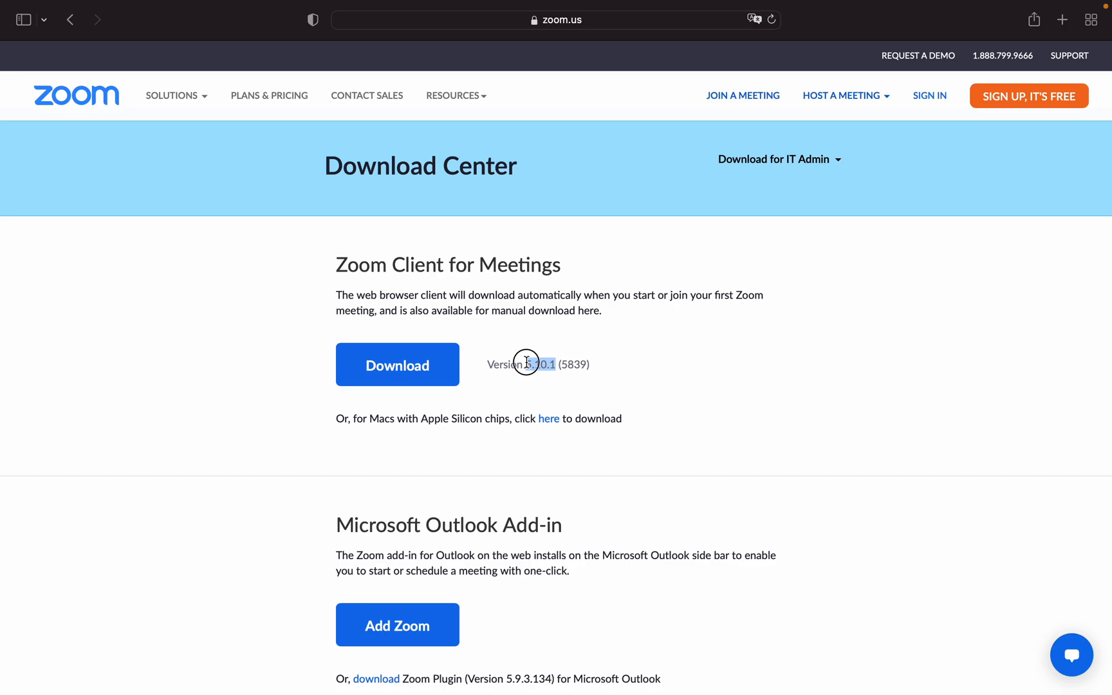
Download Zoom.pkg (32 MB), allowing downloads from zoom.us, and view it in the downloads list
left_click(397, 364)
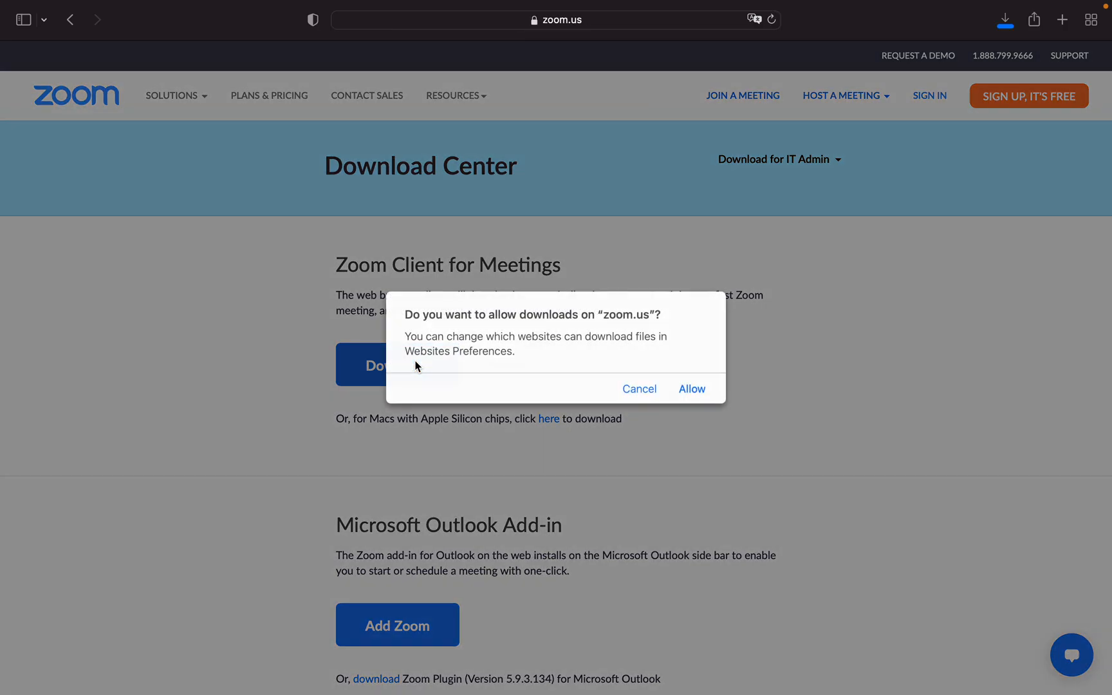
left_click(691, 389)
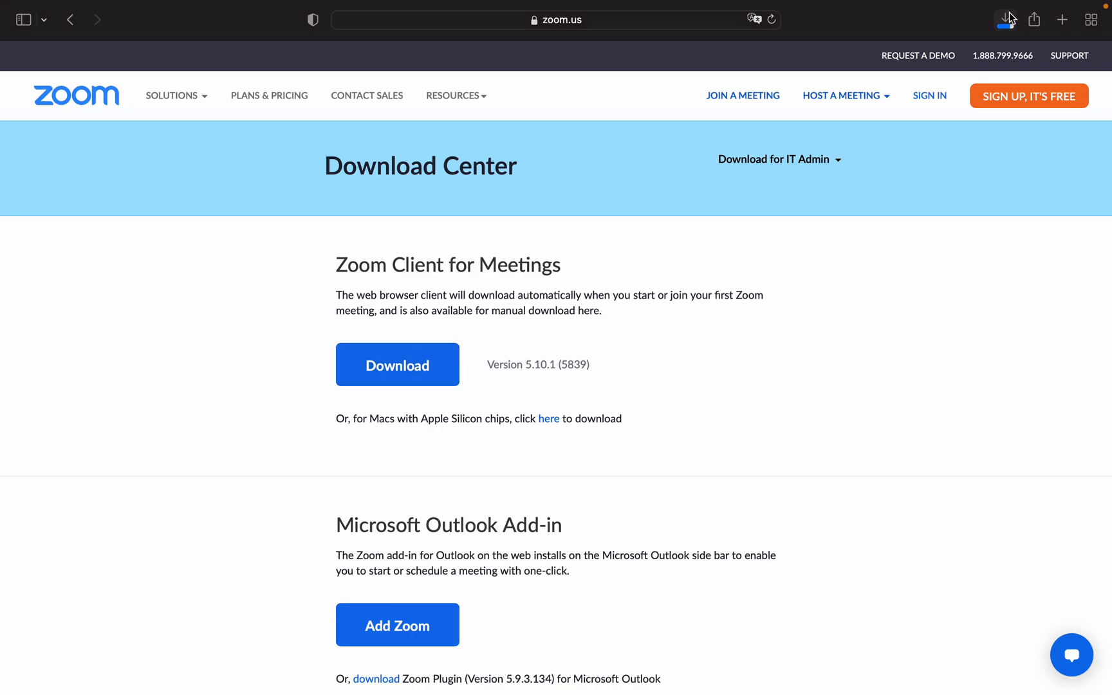
left_click(1006, 19)
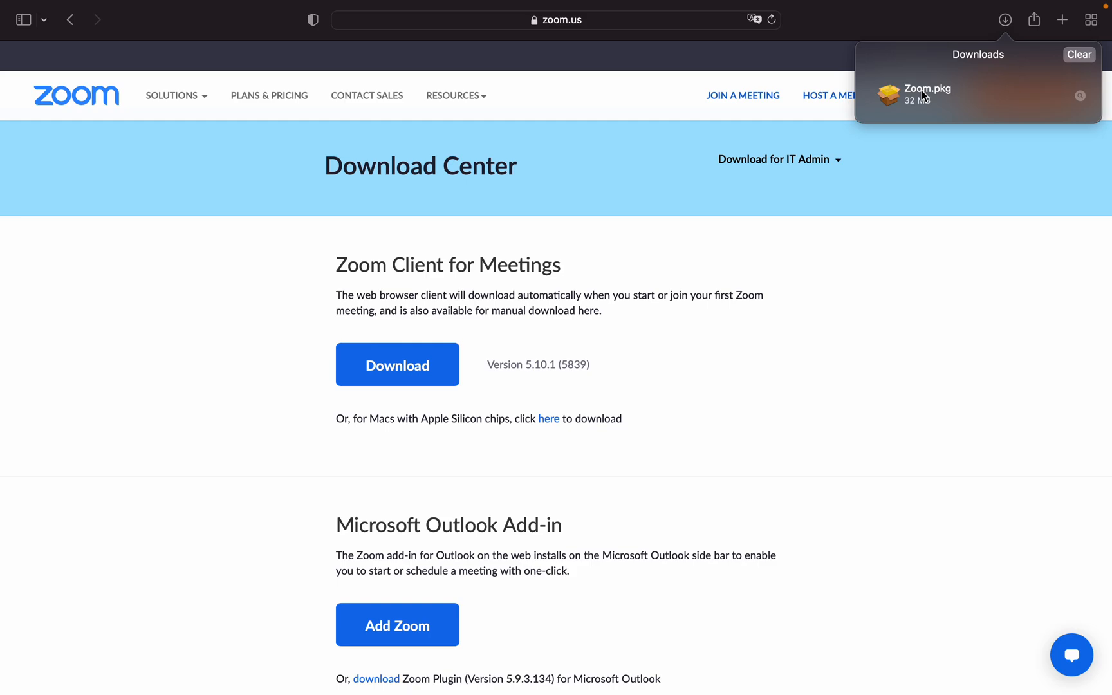
mouse_move(829, 261)
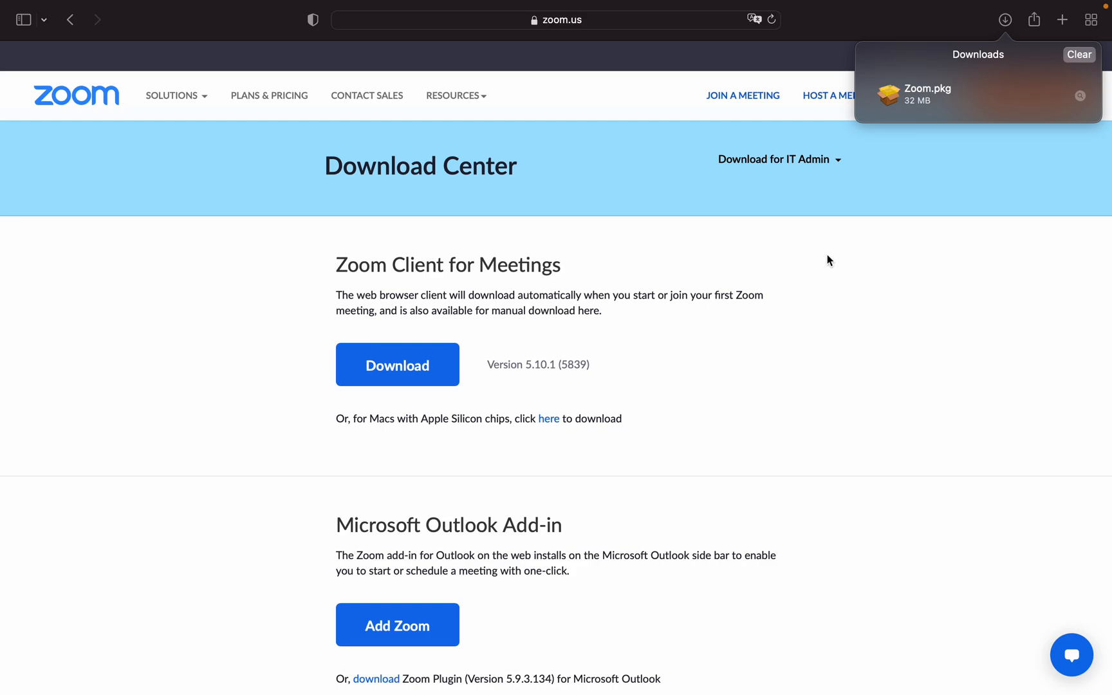
mouse_move(936, 112)
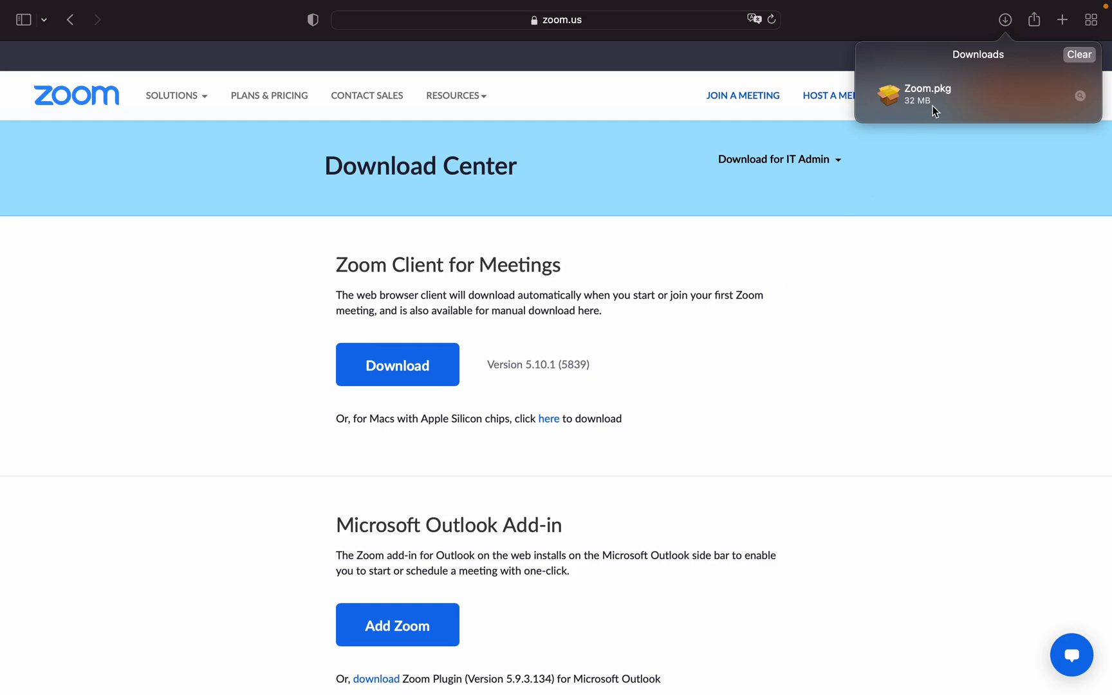
mouse_move(936, 105)
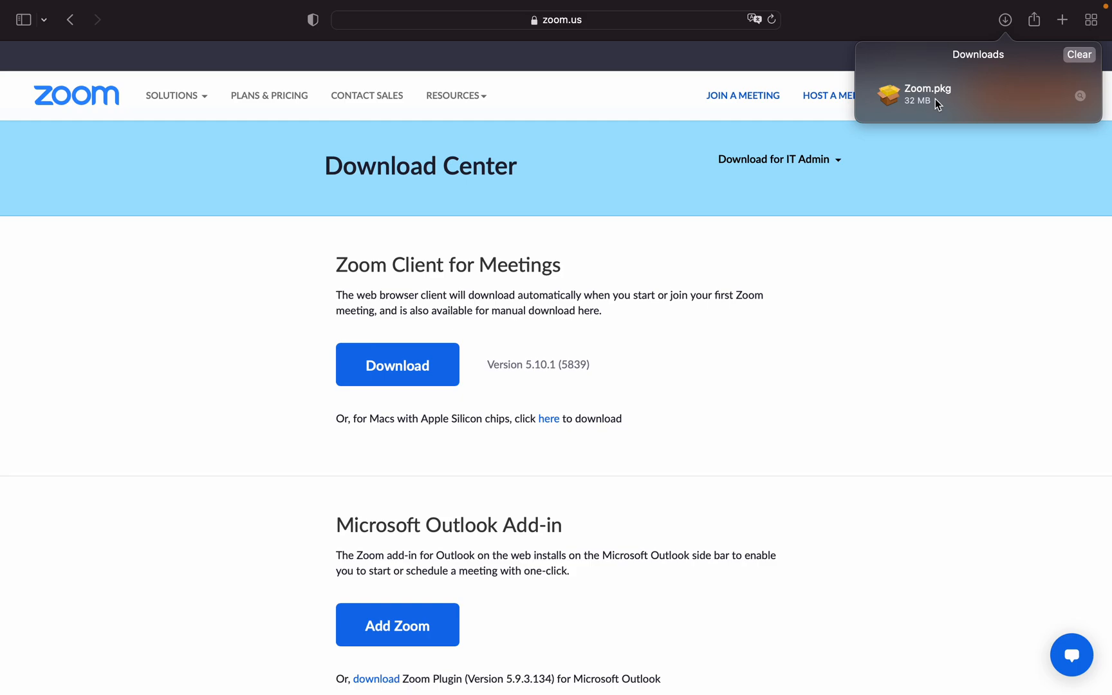
right_click(928, 94)
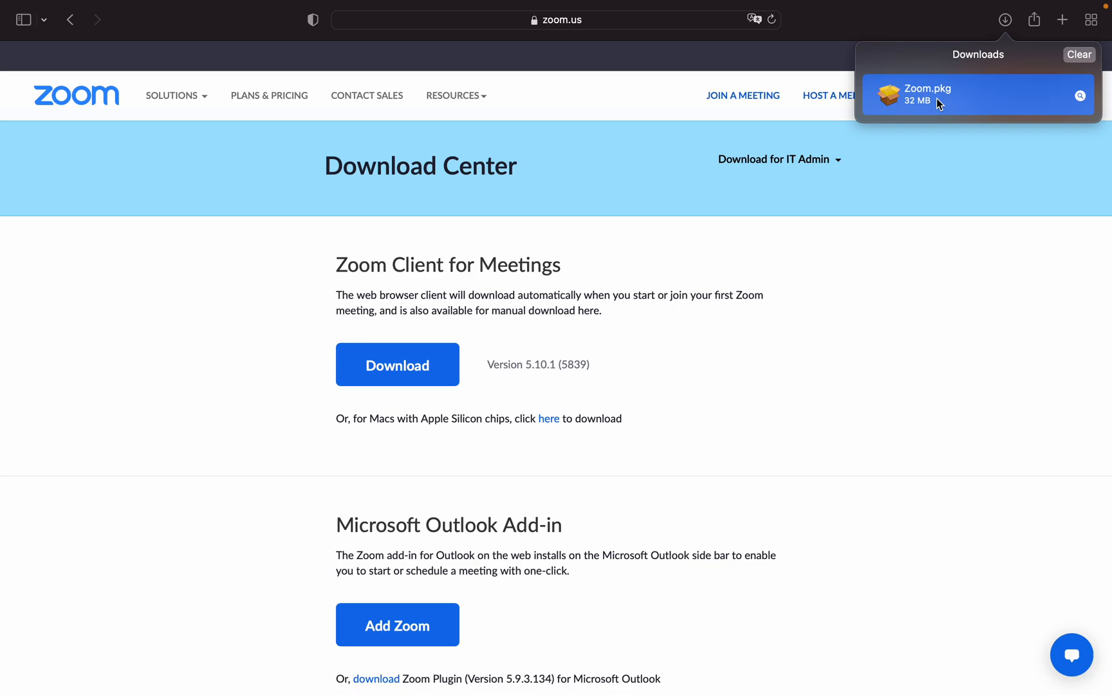
Launch Zoom.pkg in Installer and proceed through Introduction to the standard install on Macintosh HD
double_click(928, 96)
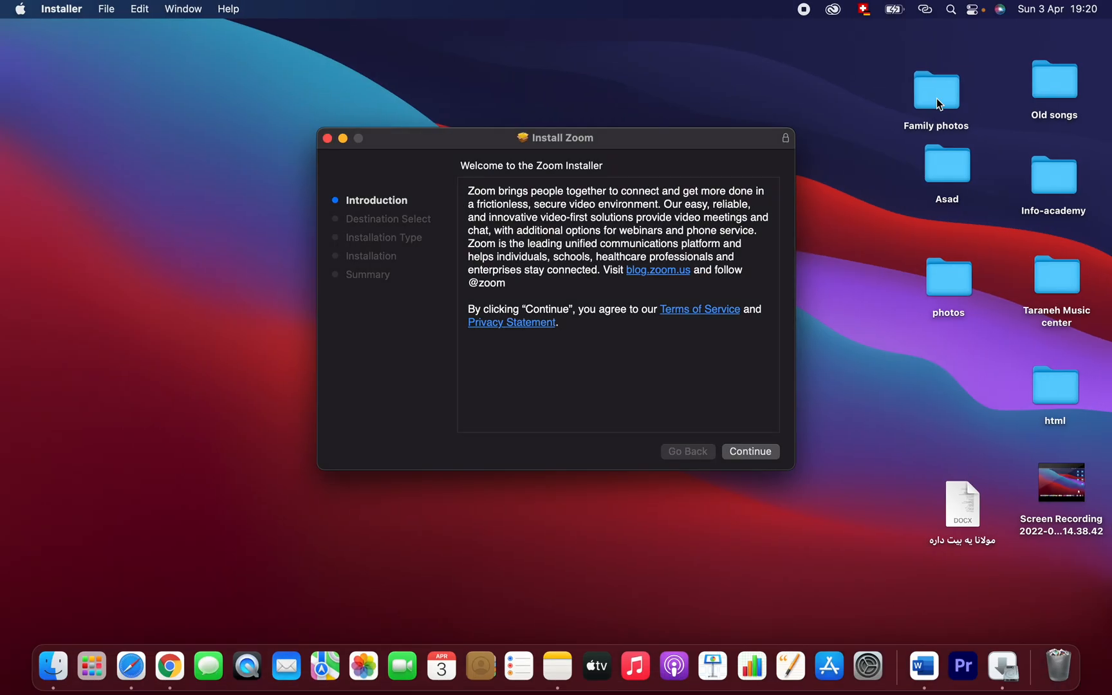
mouse_move(571, 156)
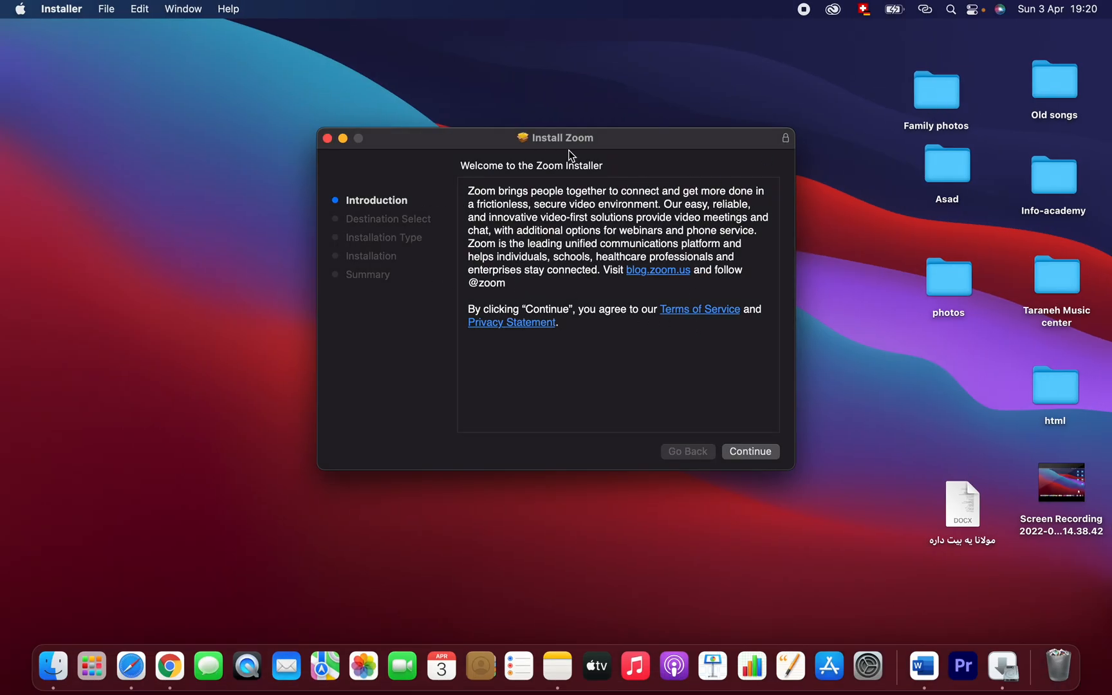
mouse_move(477, 291)
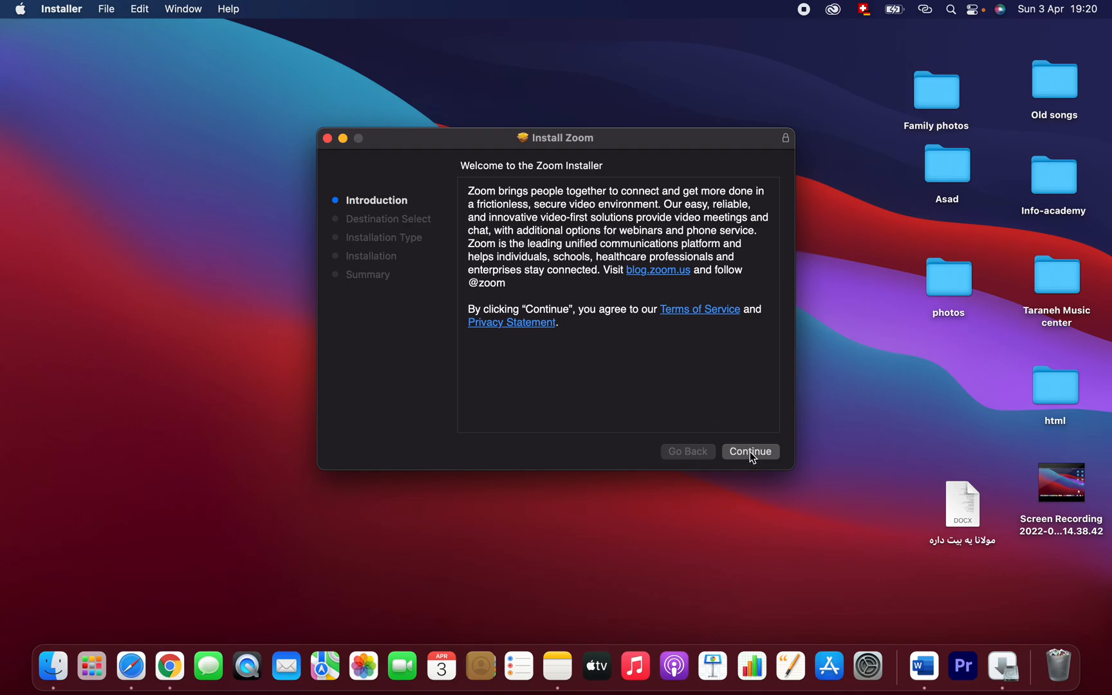
left_click(749, 452)
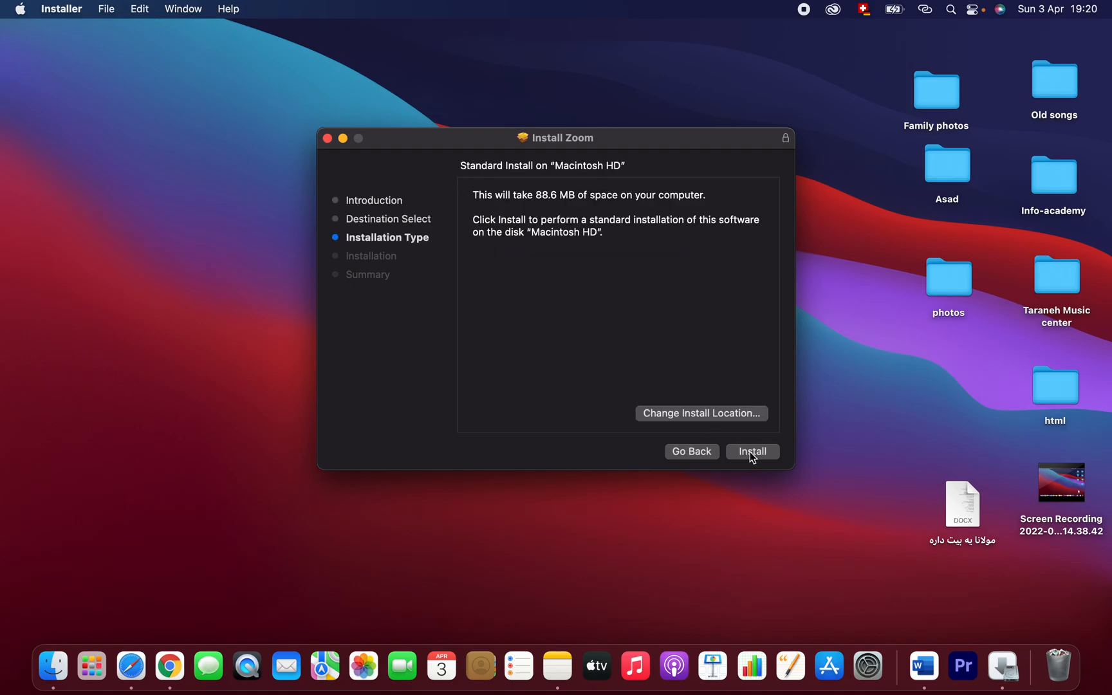
left_click(752, 451)
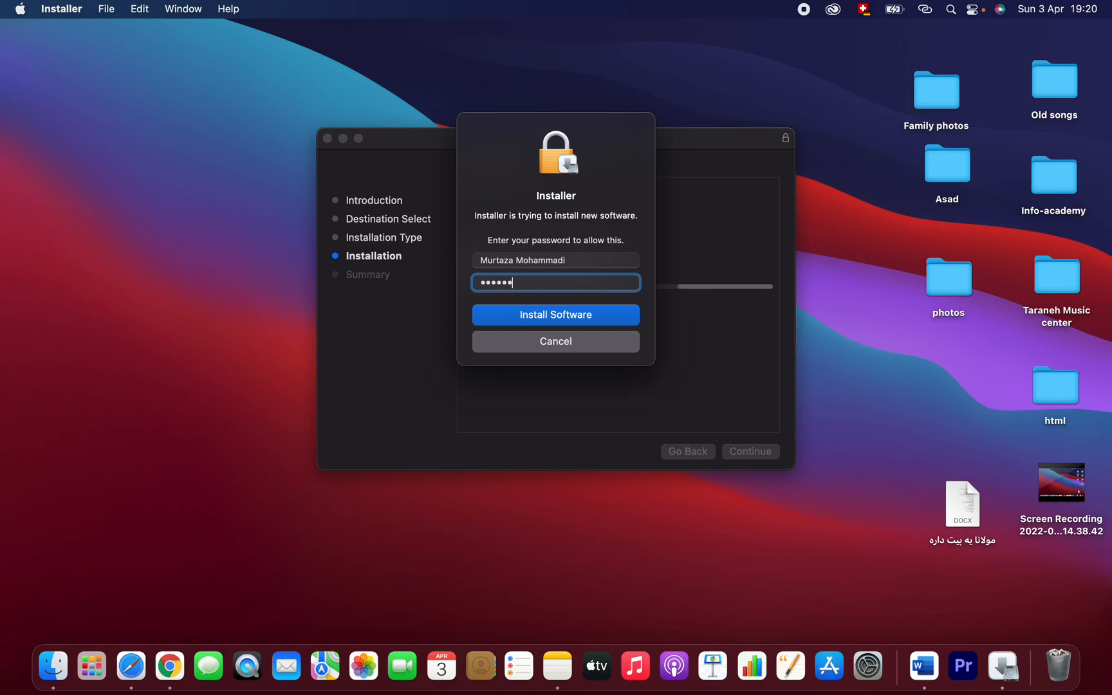
Authorize with Install Software so Zoom installs and the summary reports success
left_click(555, 315)
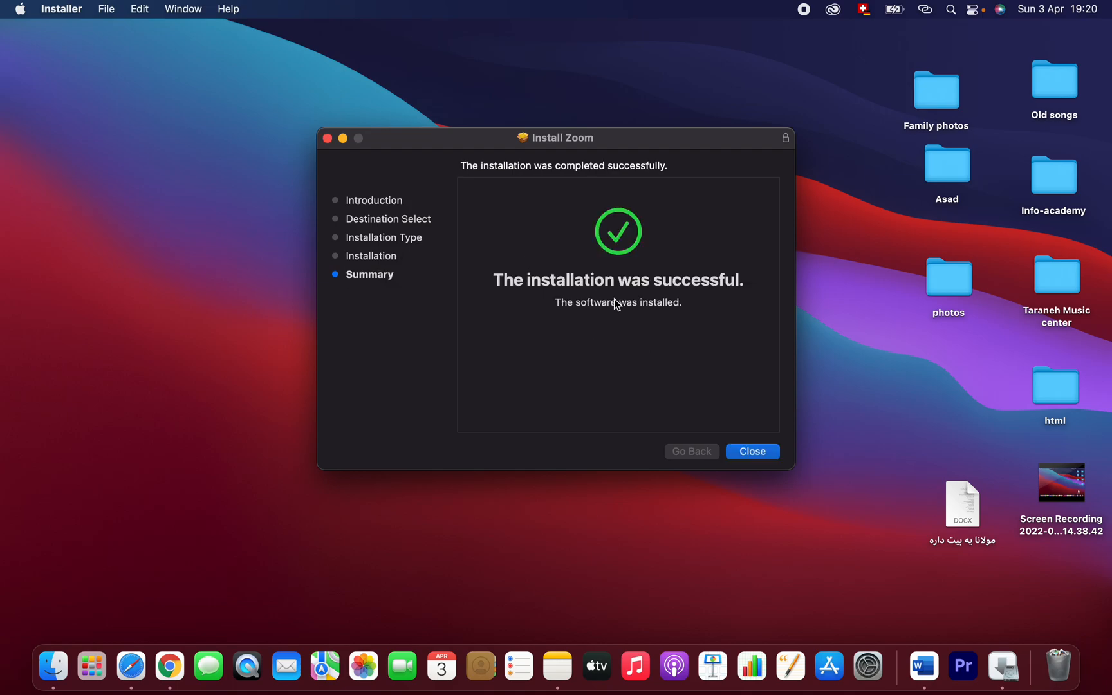
Decline Zoom's update with Not Now and close the finished Installer
left_click(752, 451)
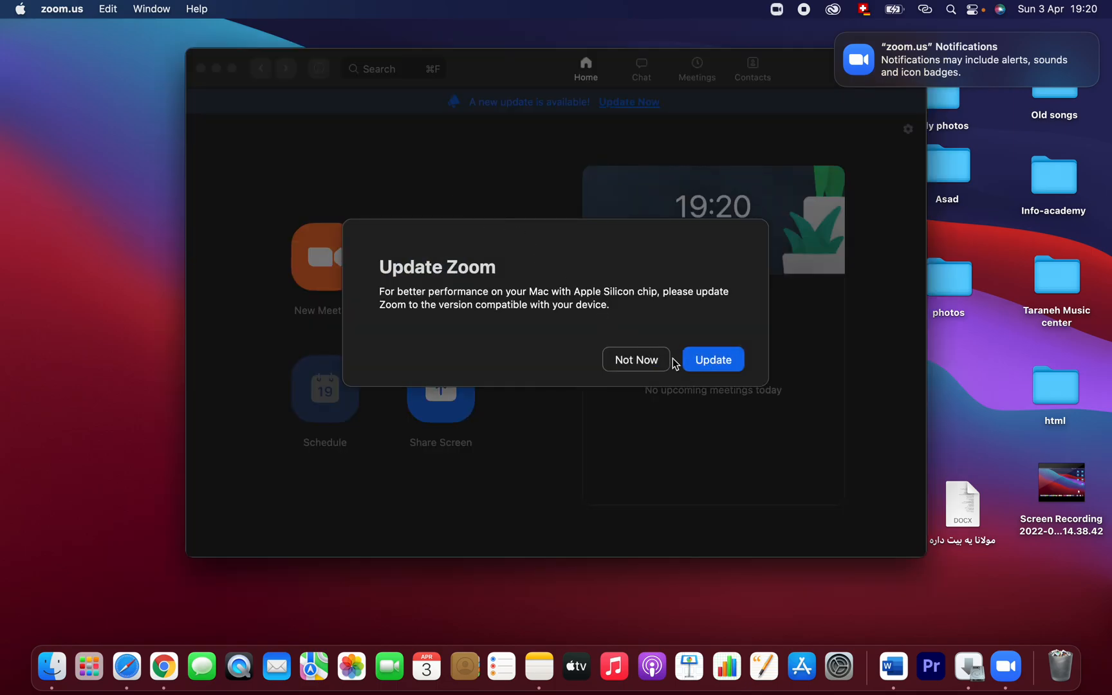
left_click(636, 359)
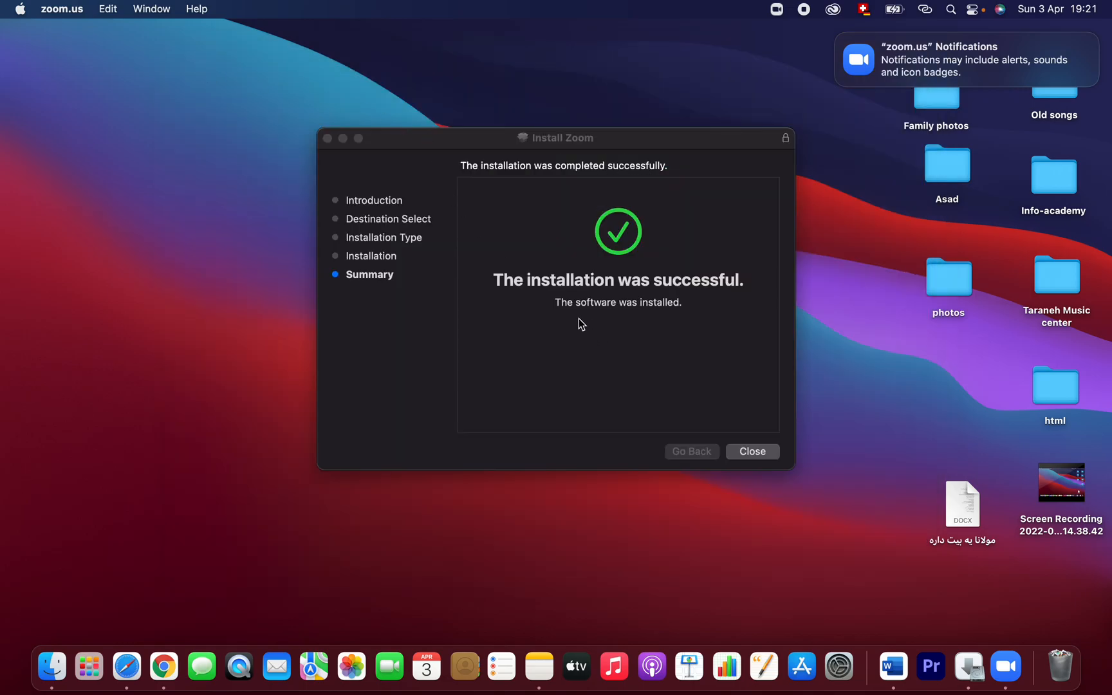
mouse_move(601, 315)
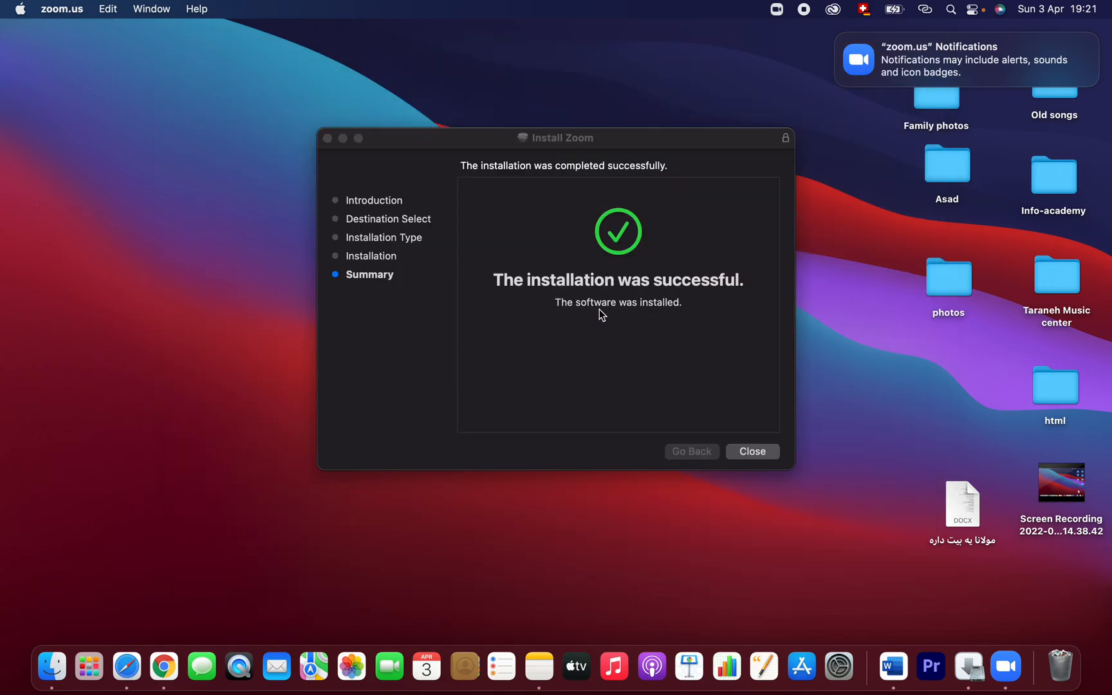
mouse_move(697, 300)
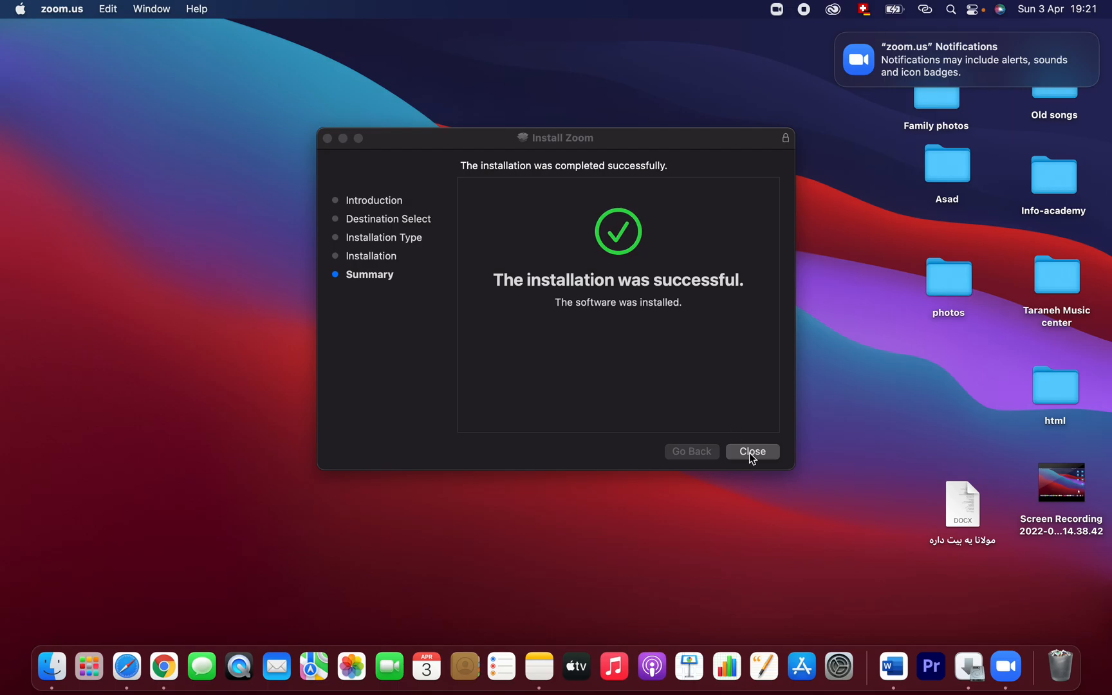
left_click(752, 451)
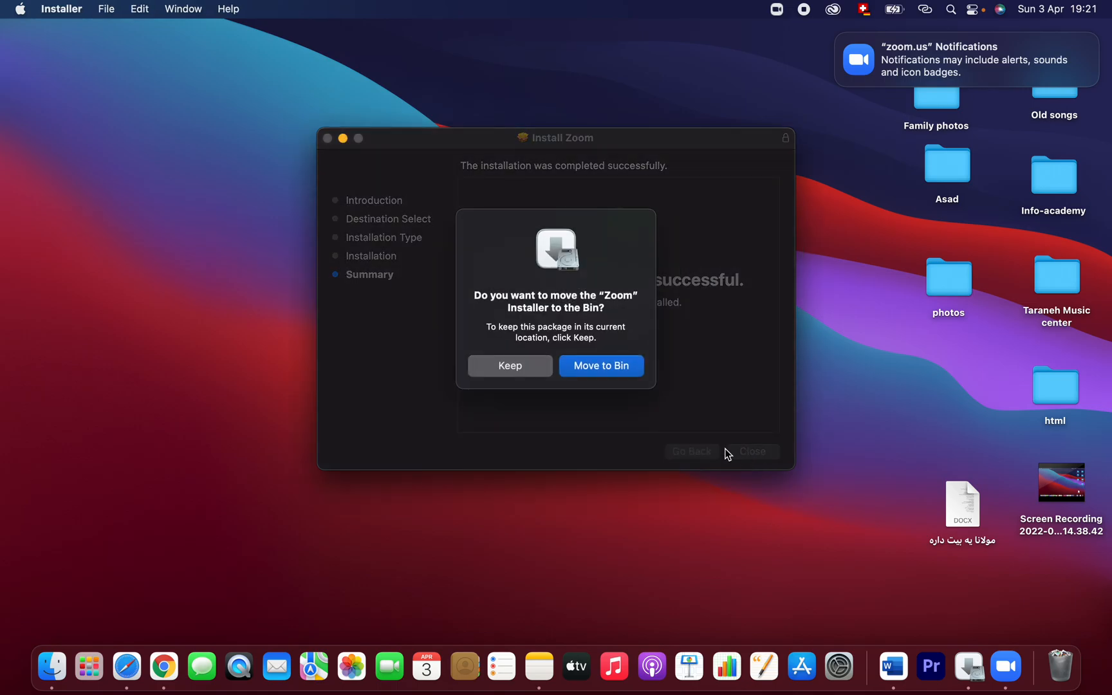